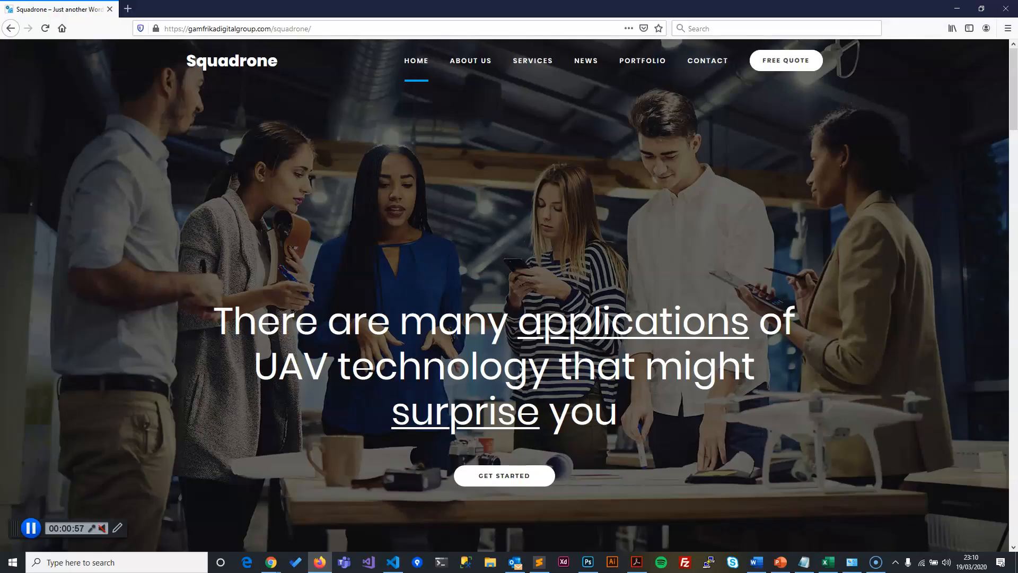
Scroll through the upper sections of the Squadrone home page.
scroll("down", 3)
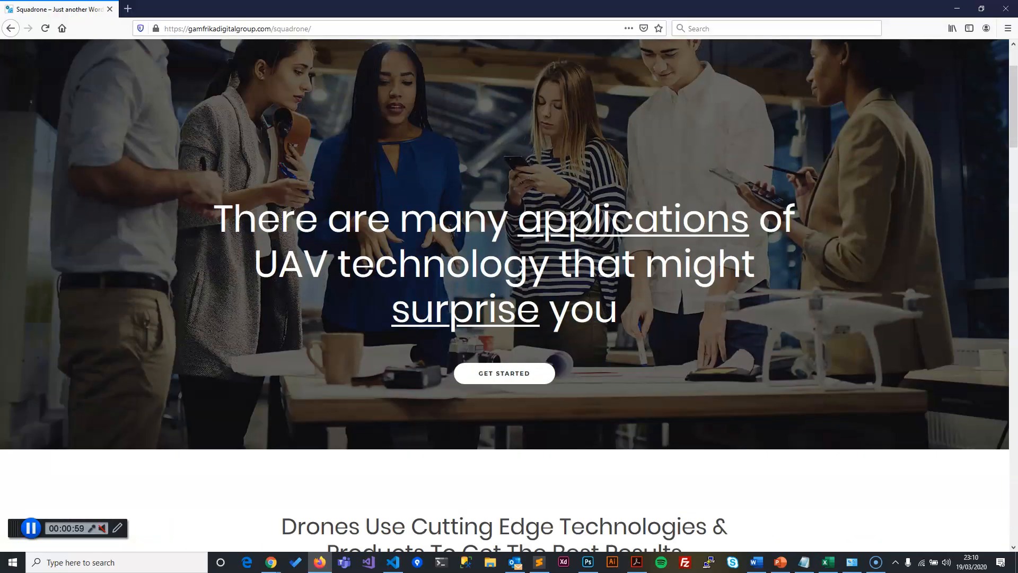
scroll("down", 3)
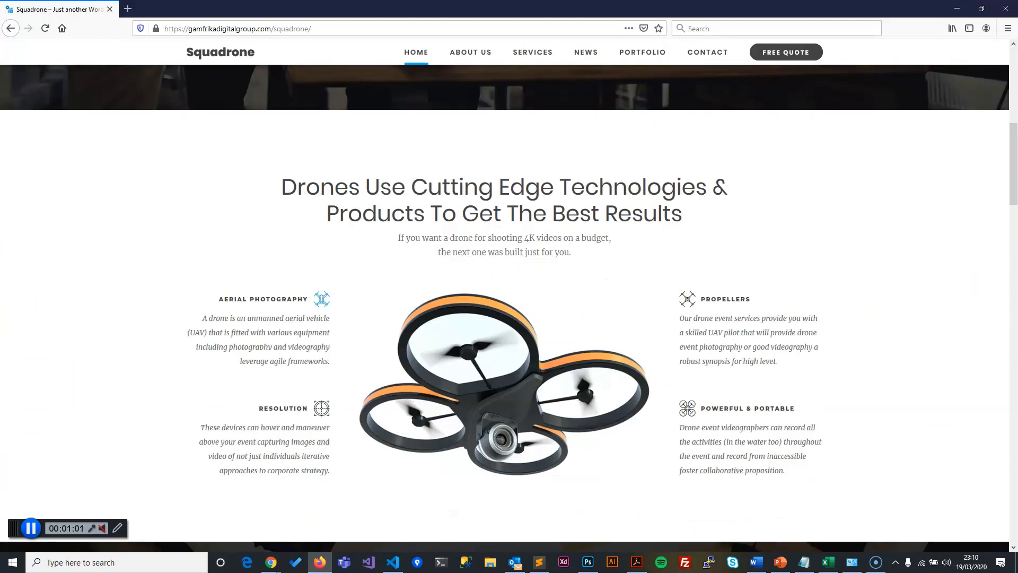
scroll("down", 3)
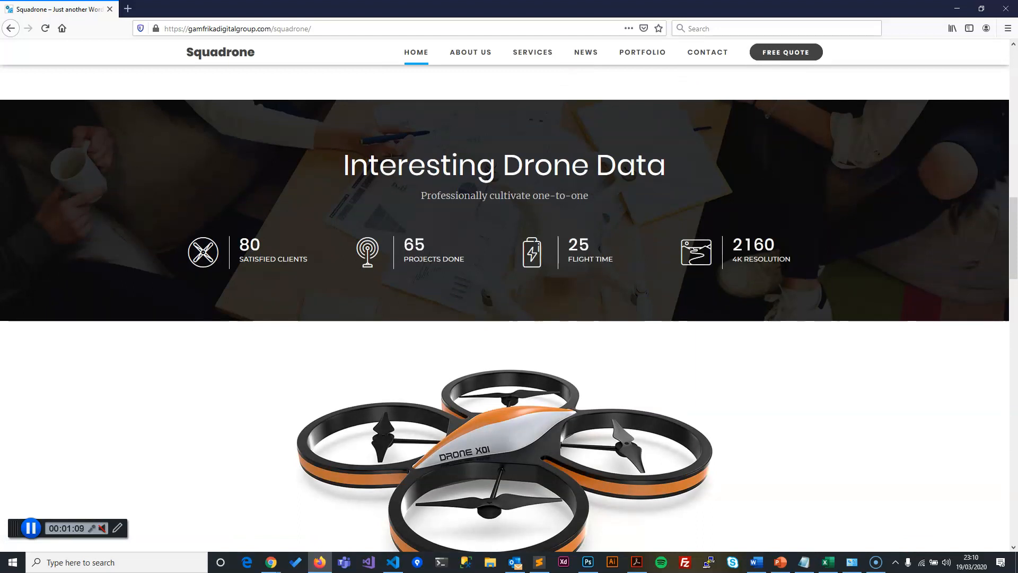
scroll("down", 3)
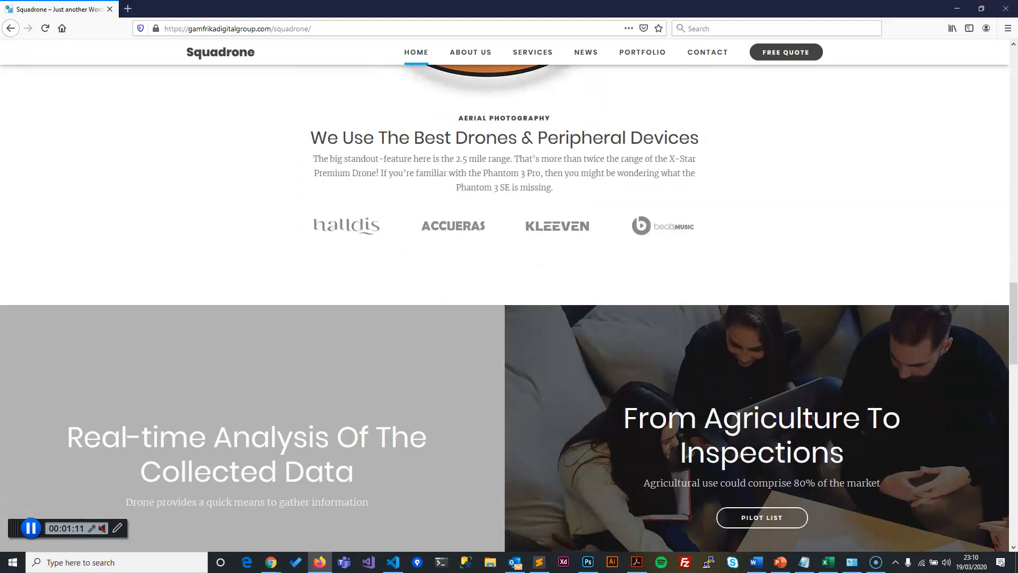
scroll("down", 3)
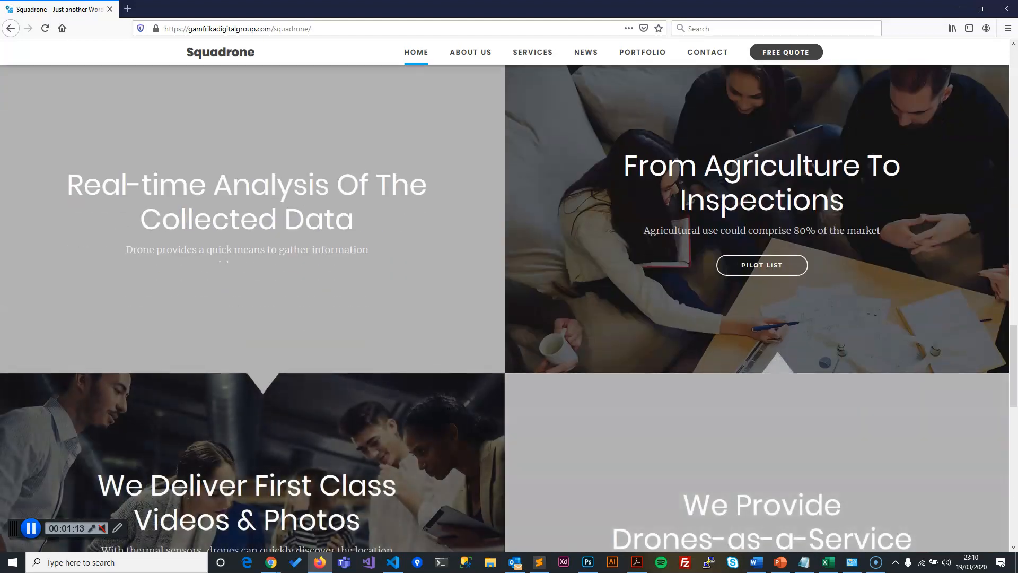
scroll("down", 3)
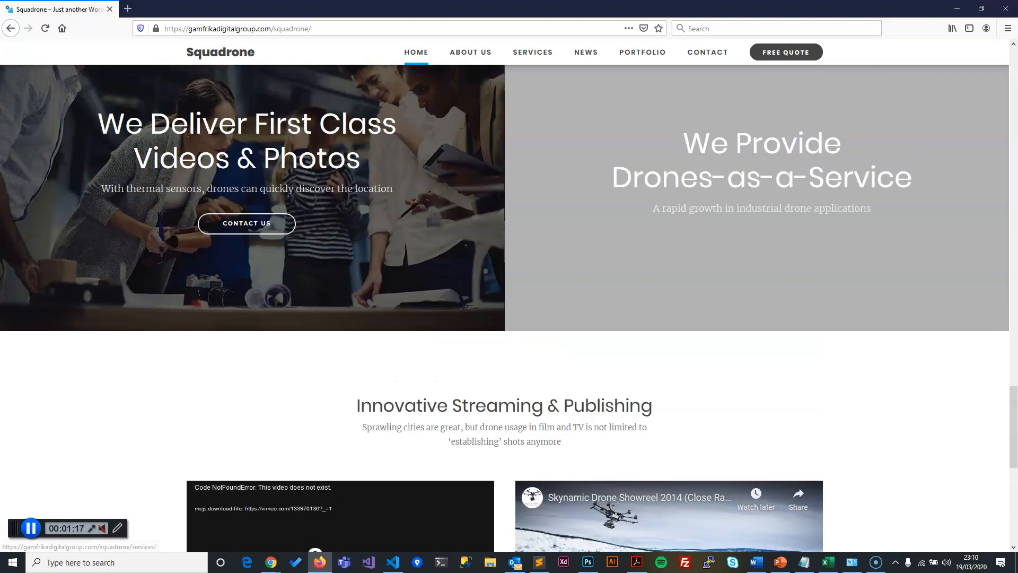
scroll("down", 3)
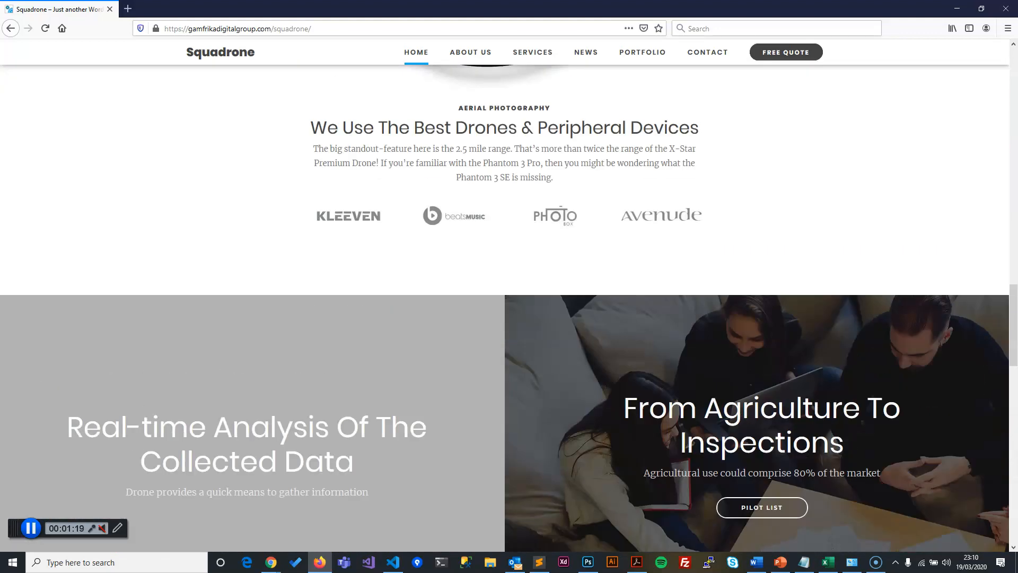
scroll("up", 3)
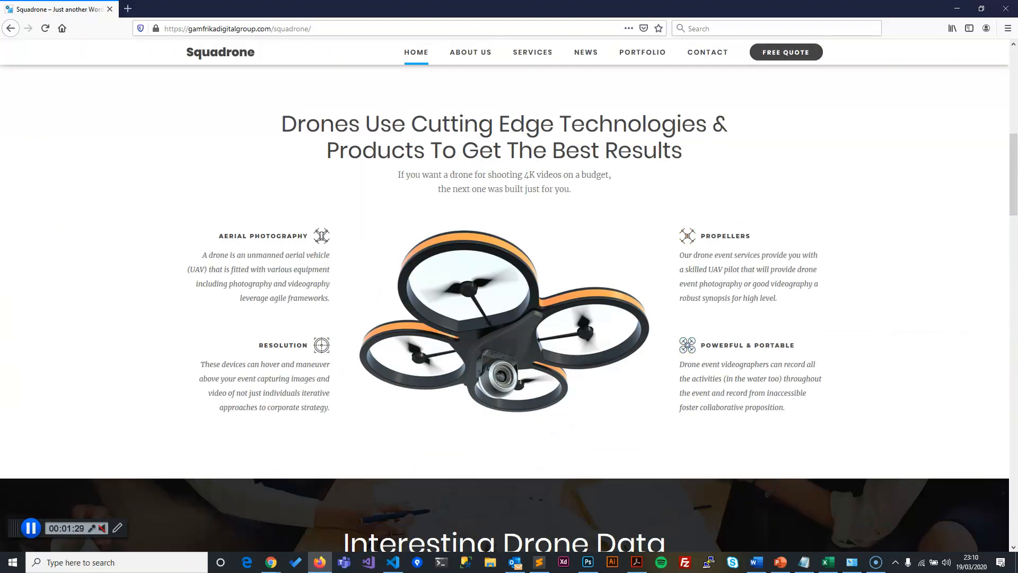
Continue down the home page and start the Skynamic drone showreel video playing.
scroll("down", 3)
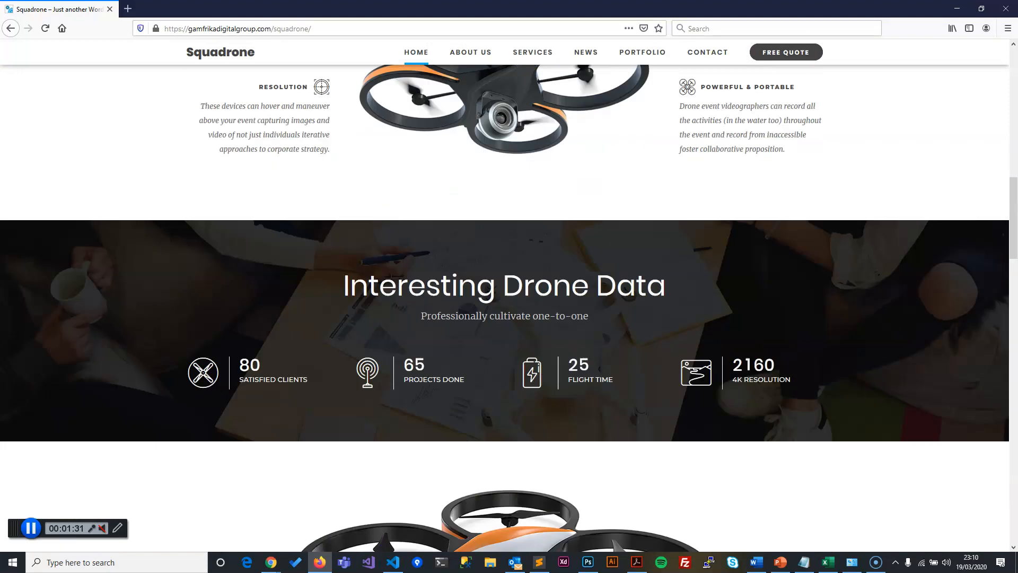
scroll("down", 3)
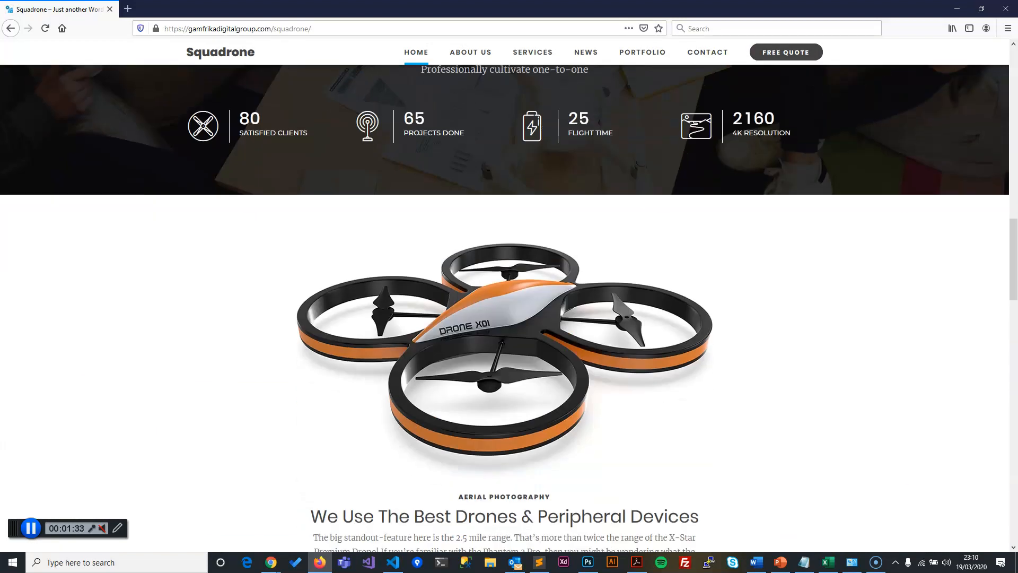
scroll("down", 3)
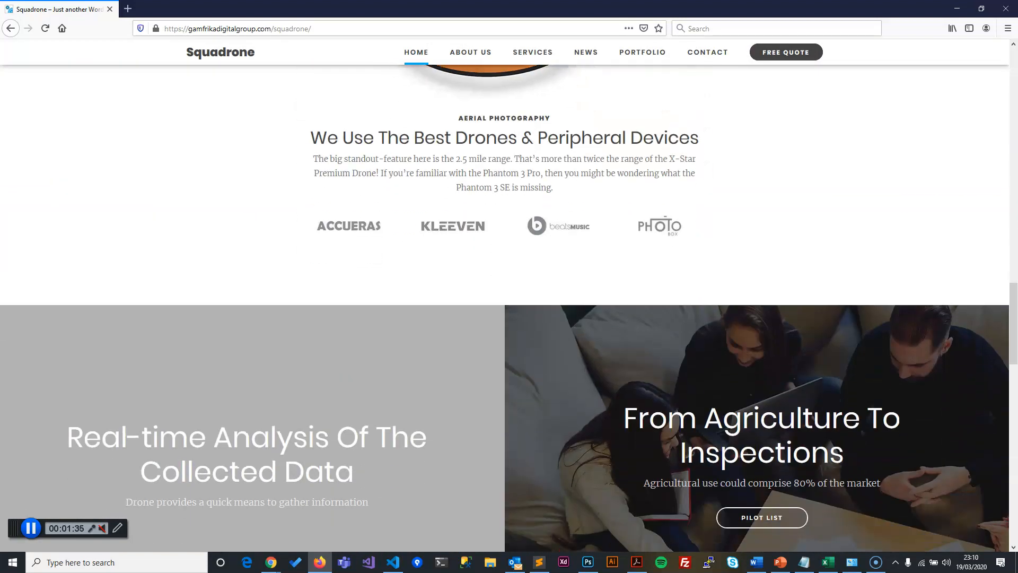
scroll("down", 3)
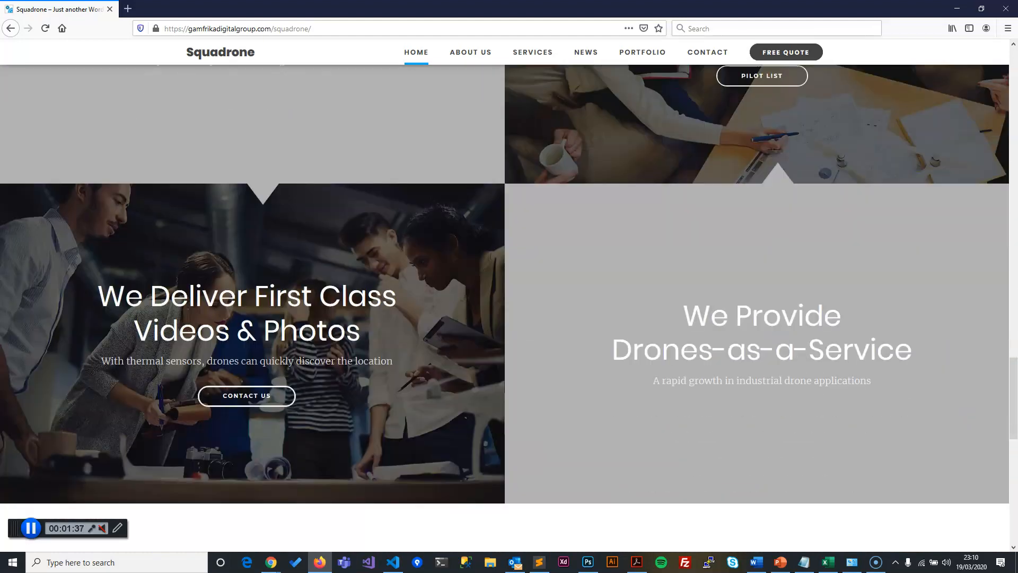
scroll("down", 3)
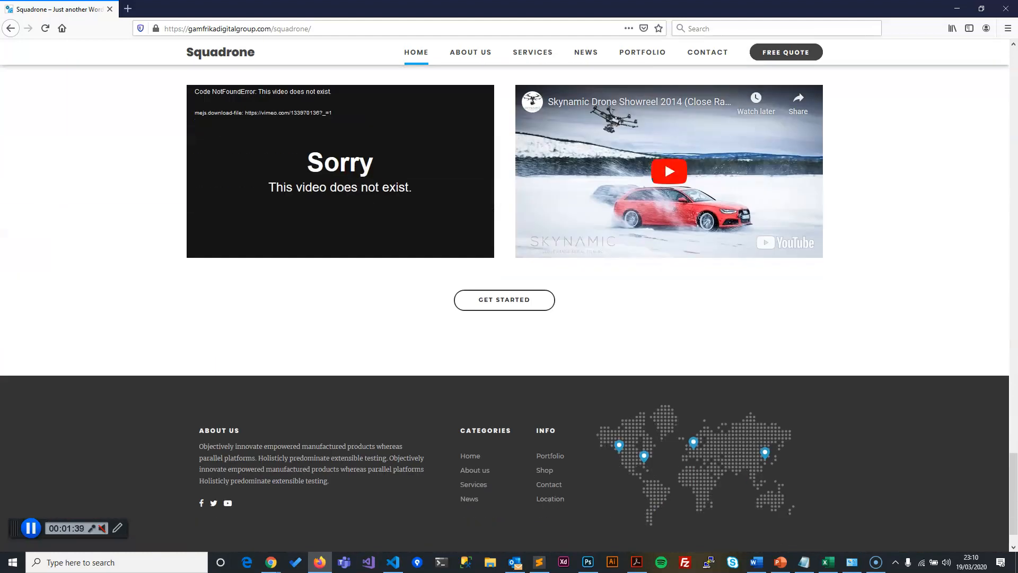
left_click(669, 171)
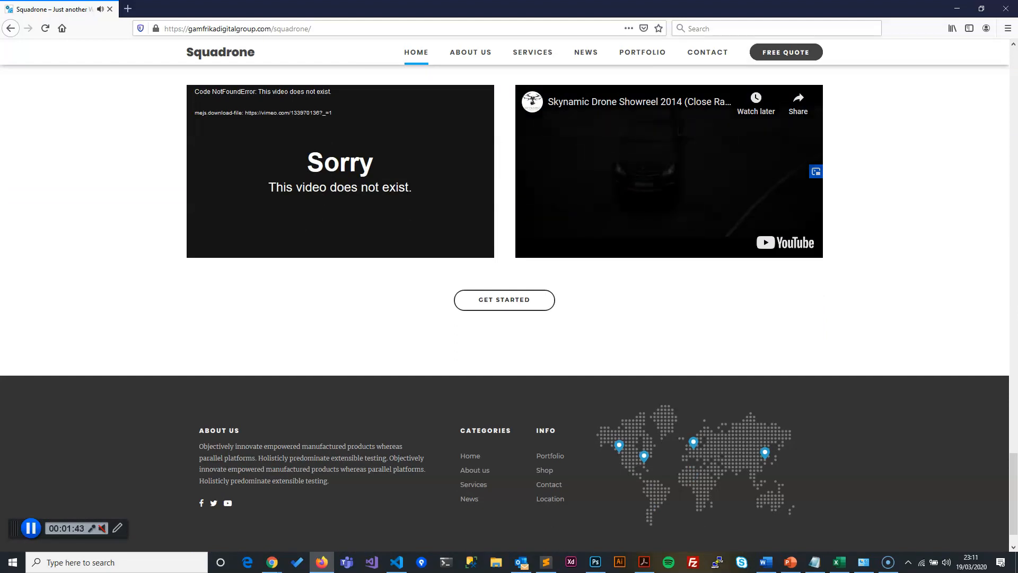
scroll("down", 3)
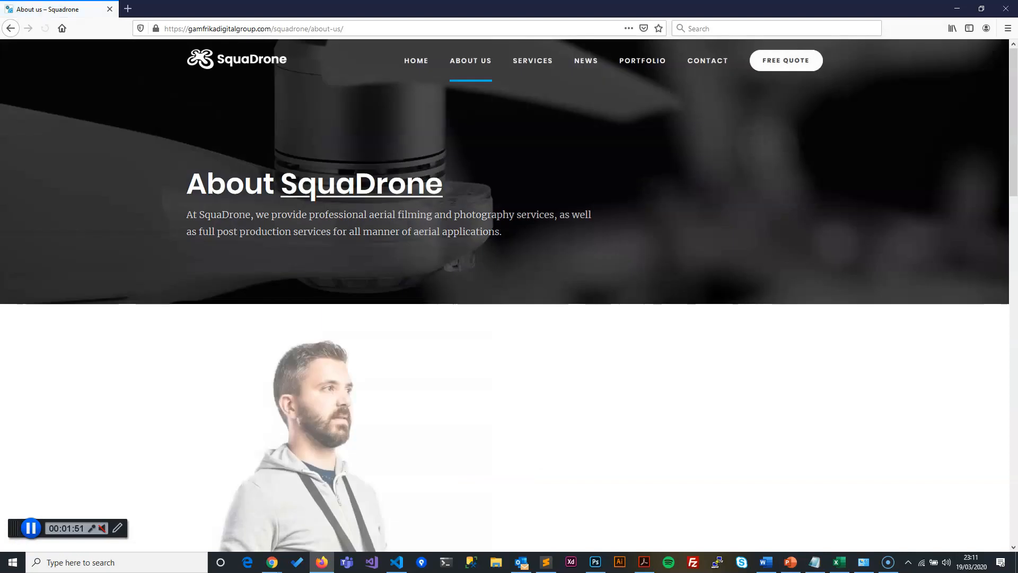
Scroll the About Us page through the pilot team and experience sections, then back up.
scroll("down", 3)
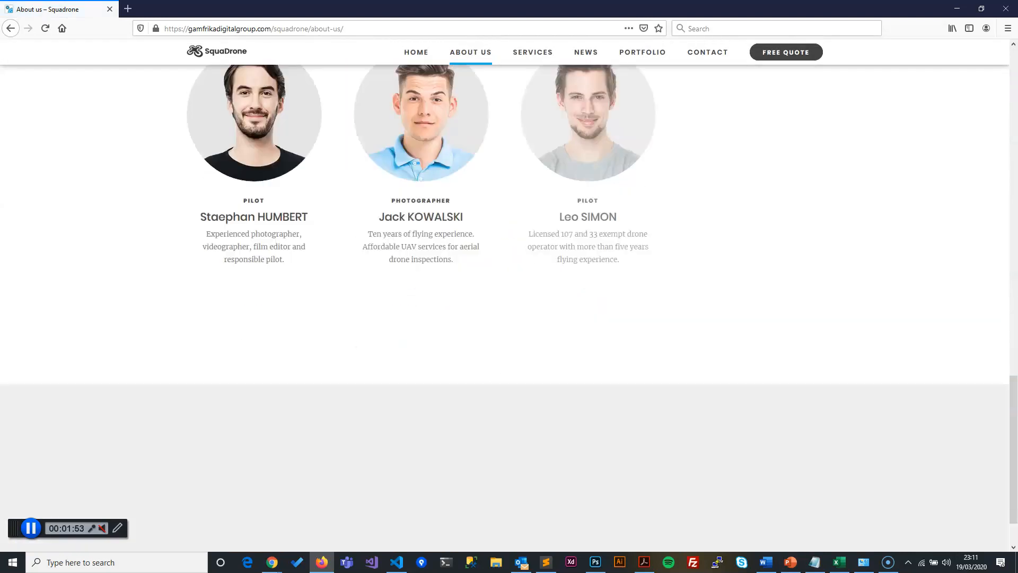
scroll("down", 3)
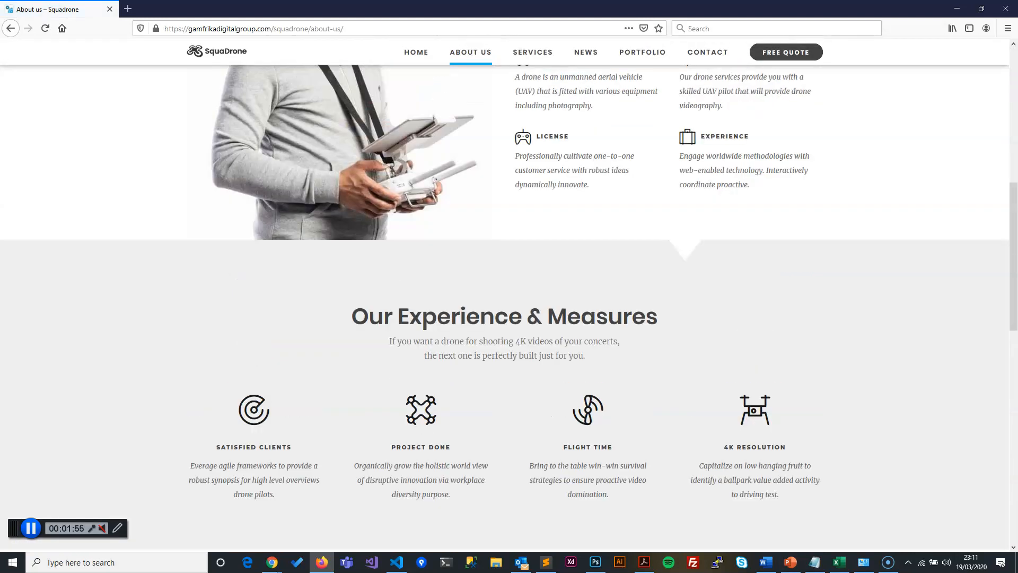
scroll("up", 3)
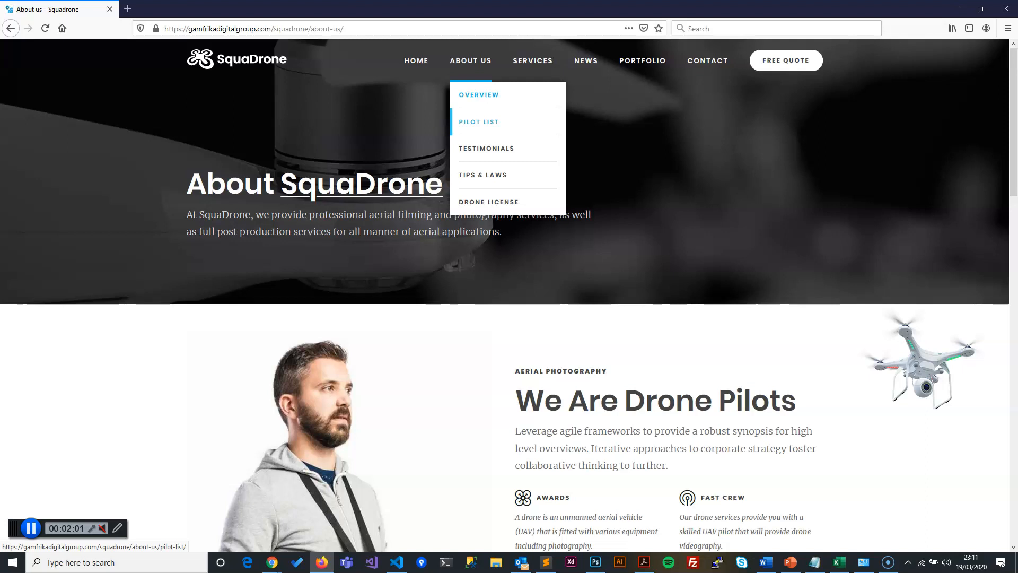
Open Pilot List, scroll down to the founder's profile, and return to the top.
left_click(479, 122)
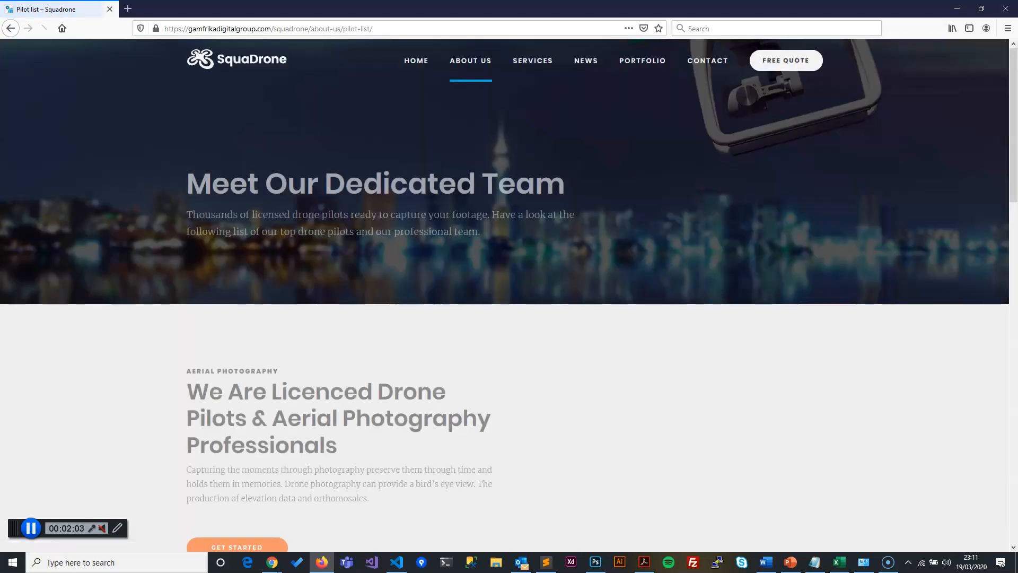
scroll("down", 3)
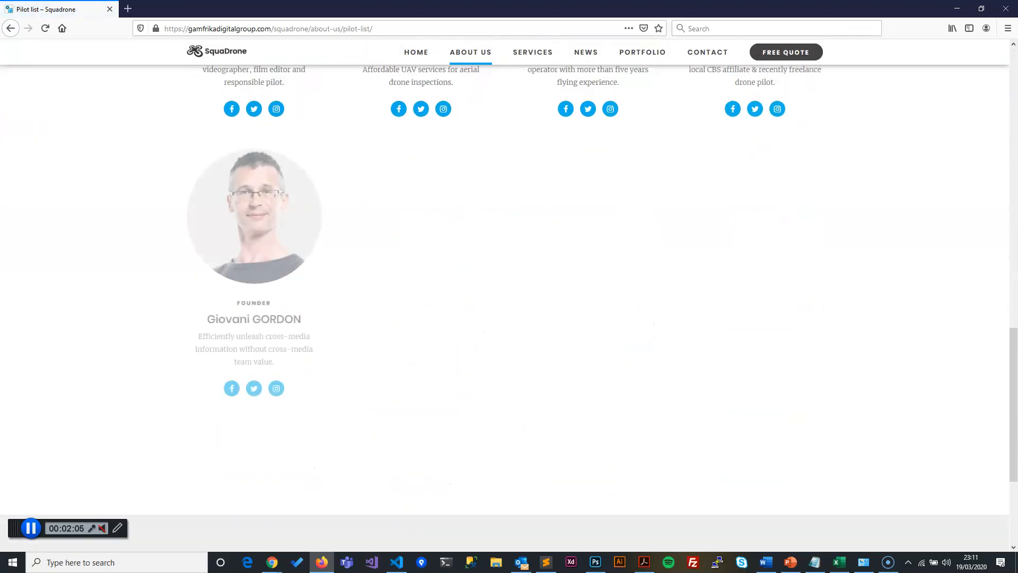
scroll("up", 3)
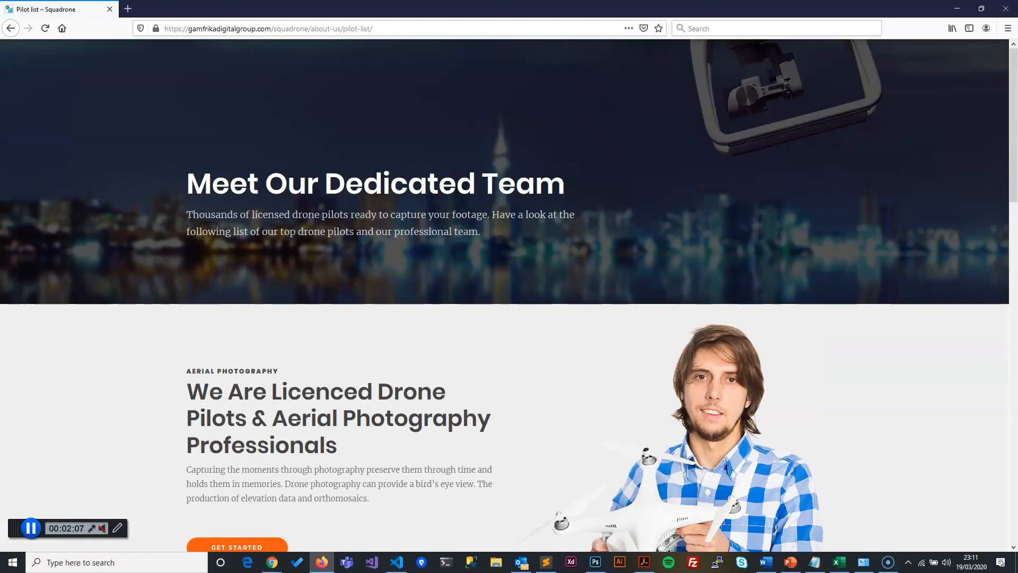
mouse_move(470, 60)
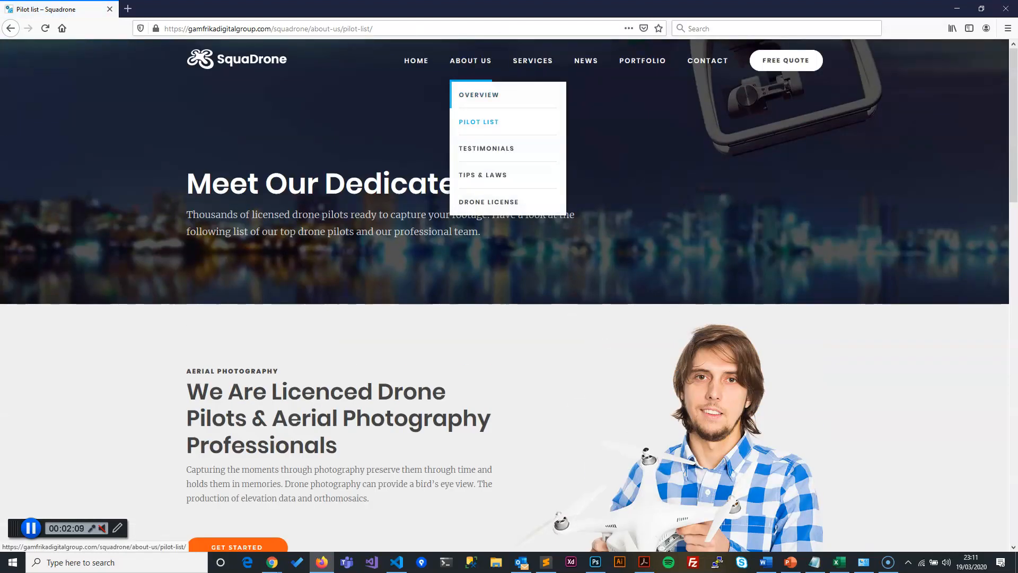
mouse_move(487, 149)
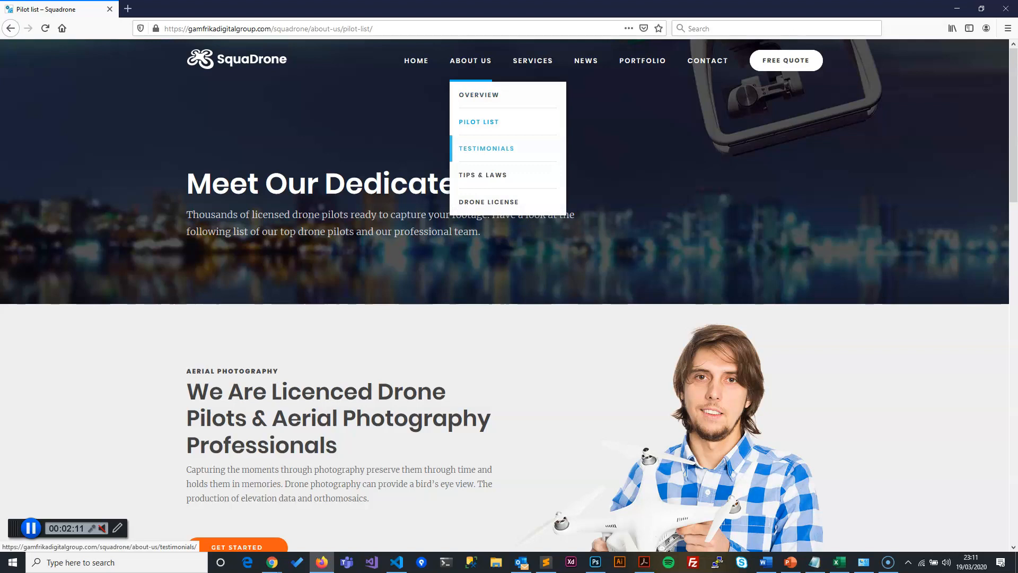
Open the Testimonials page and scroll through the client quotes.
left_click(486, 148)
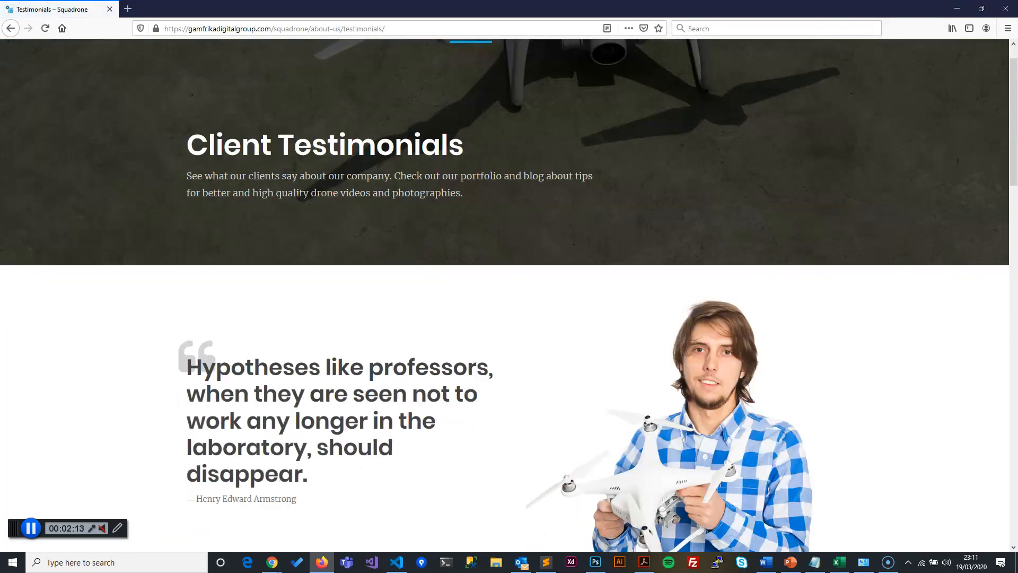
scroll("down", 3)
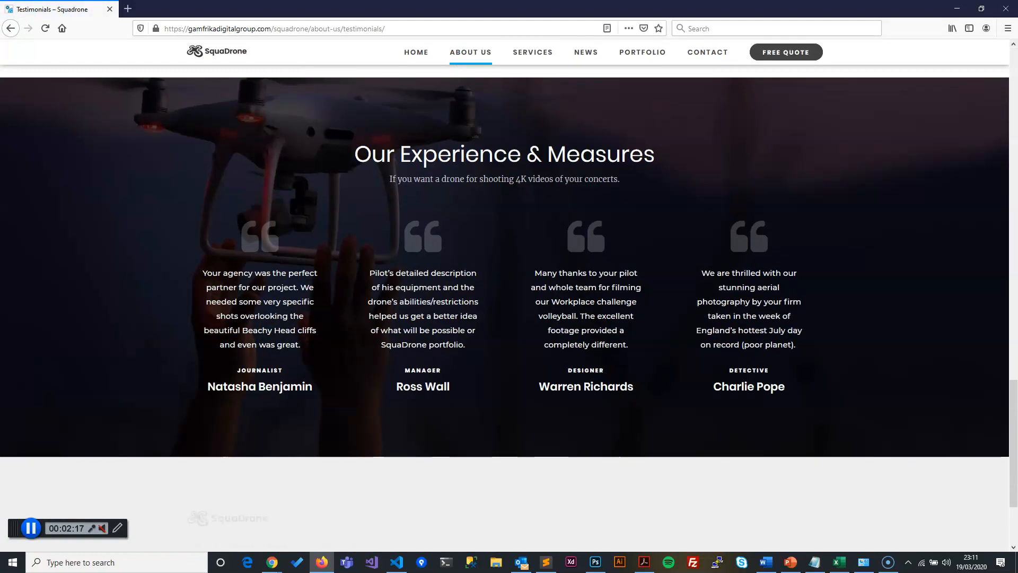
scroll("down", 3)
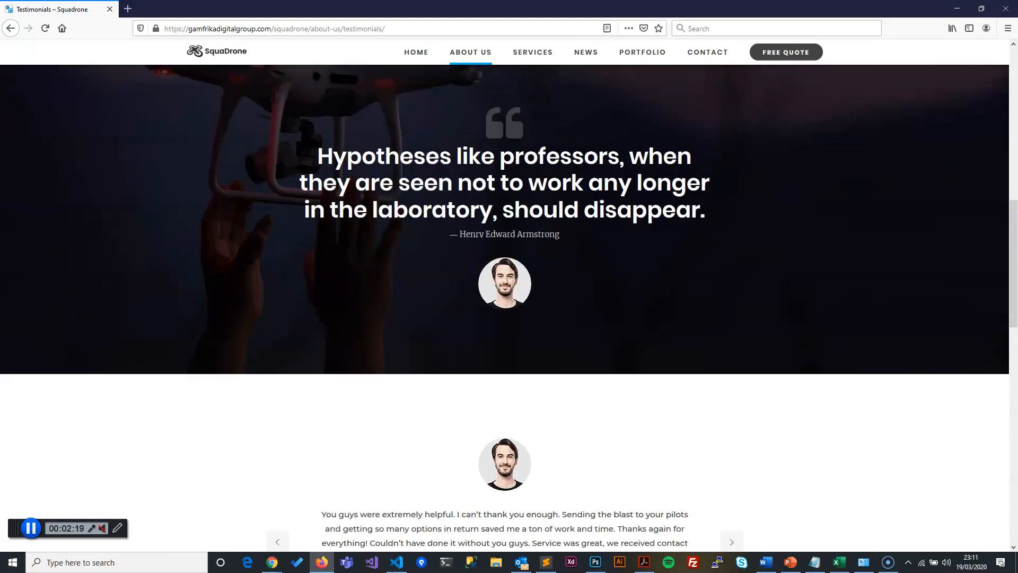
scroll("down", 3)
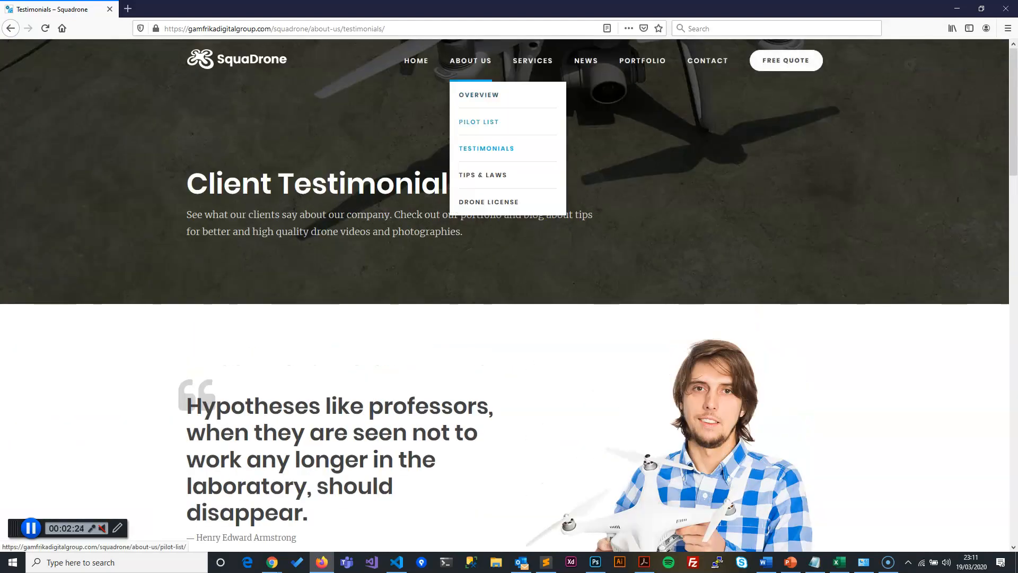
Open the Five Tips & Laws page and scroll down it.
left_click(484, 175)
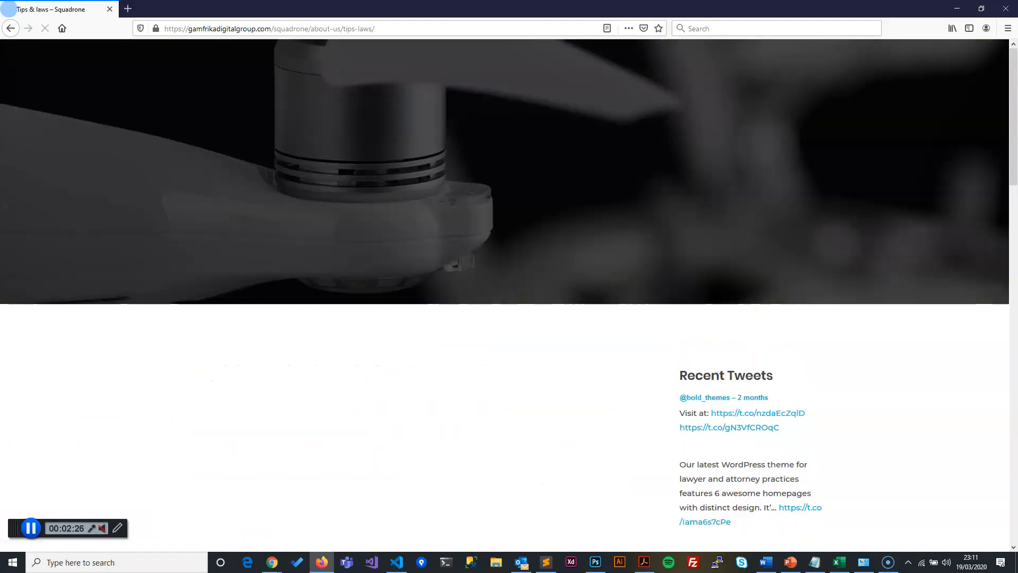
scroll("down", 3)
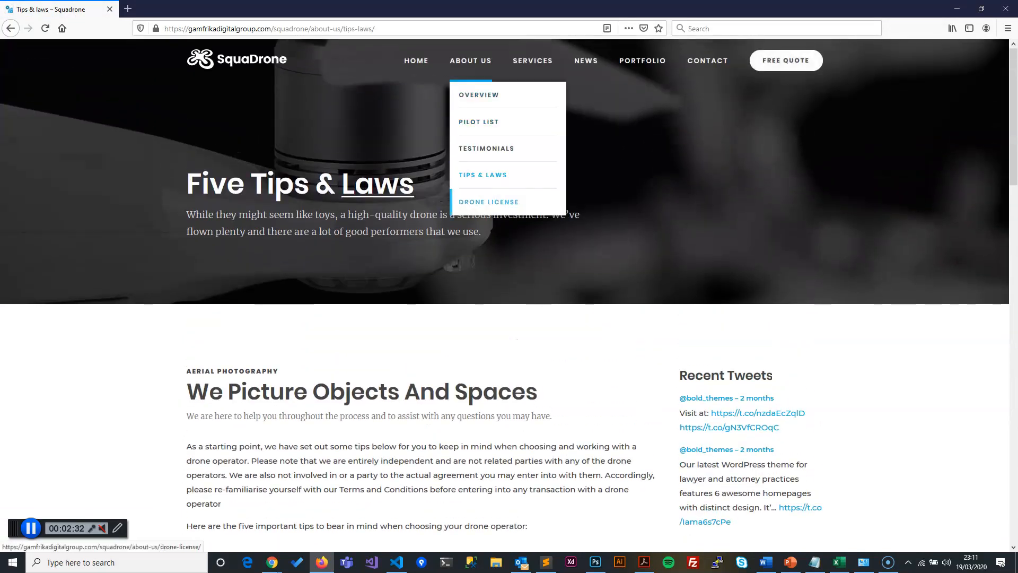
Browse the Drone License page's licence tabs, then go to the Our Services page.
left_click(489, 202)
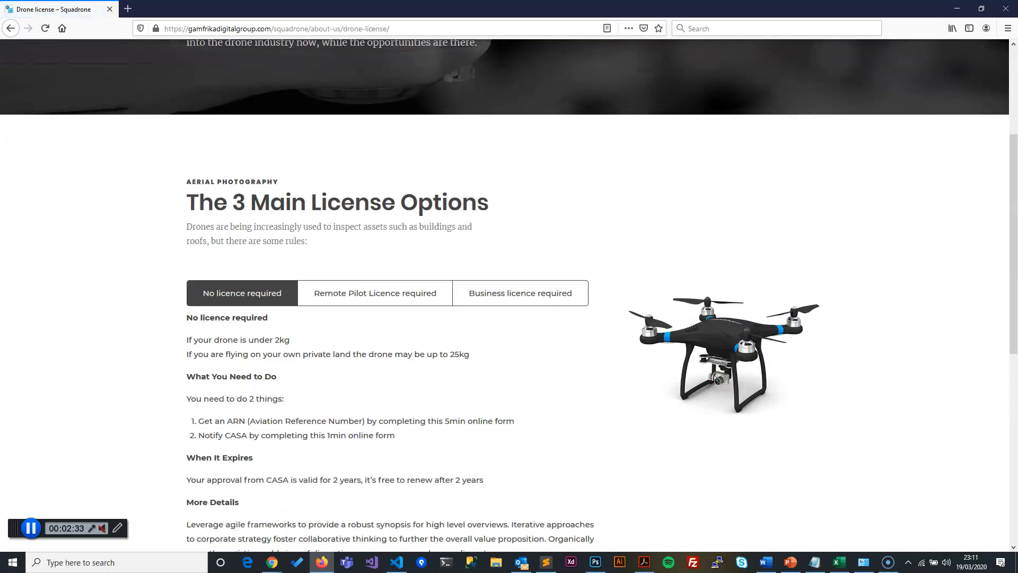
scroll("down", 3)
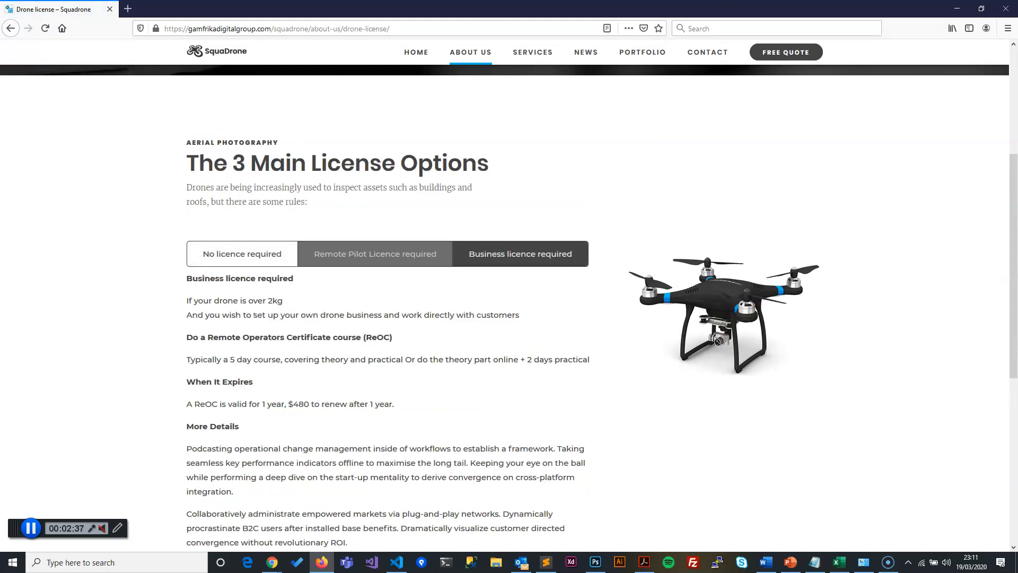
left_click(375, 253)
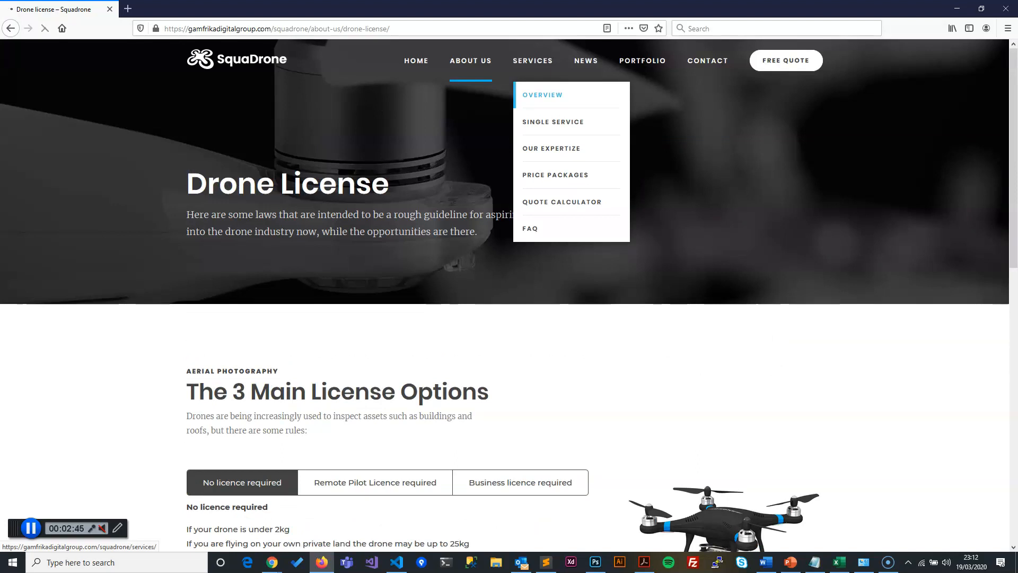
left_click(533, 60)
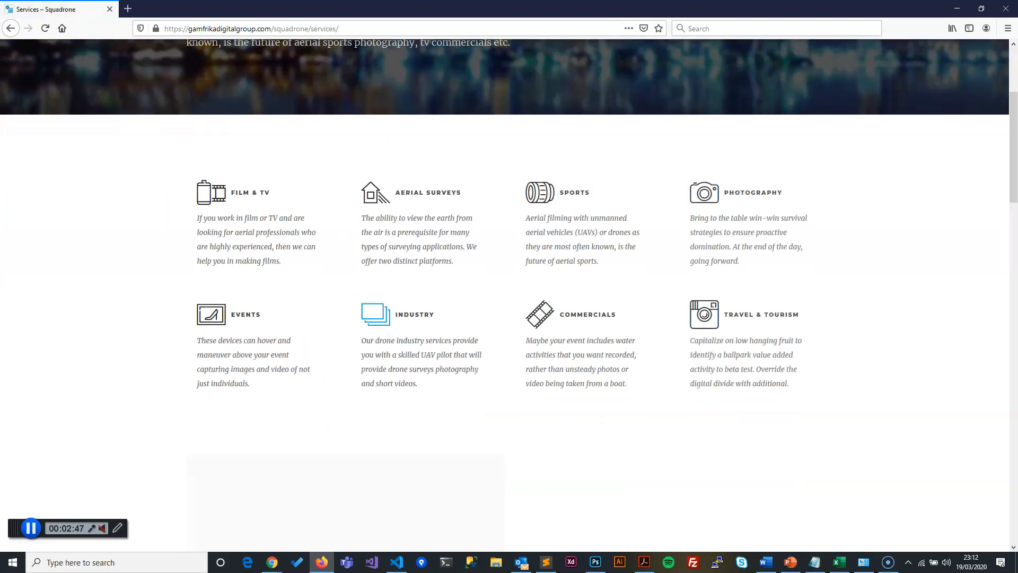
scroll("up", 3)
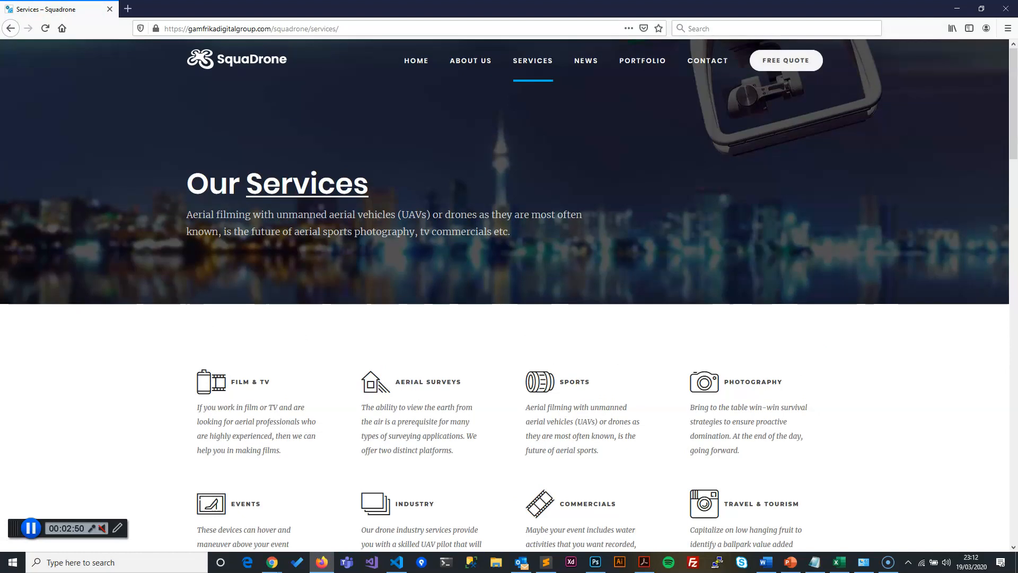
mouse_move(586, 61)
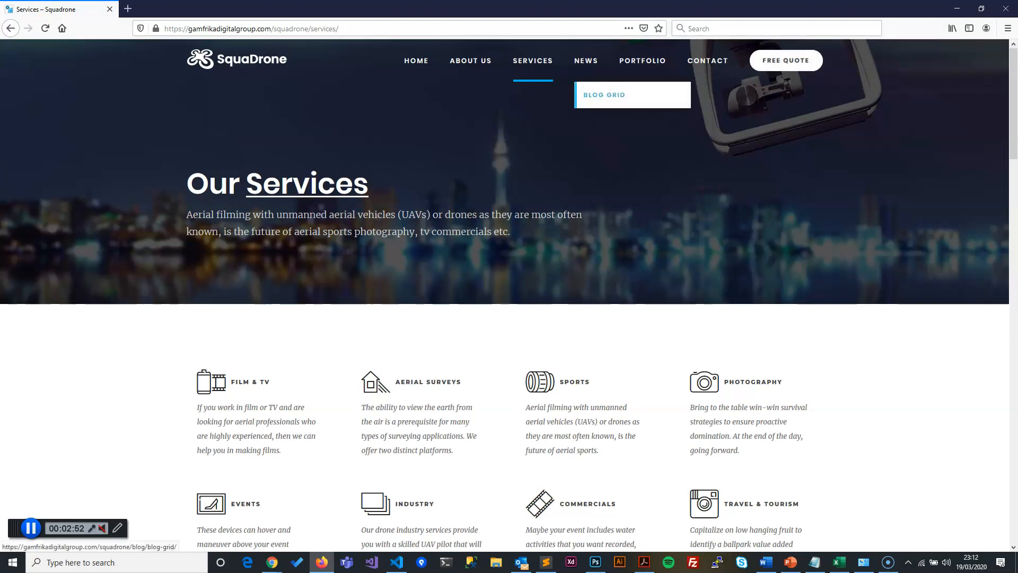
Open 'Complete guide for first ride' from the blog grid and try its Comment box.
left_click(605, 95)
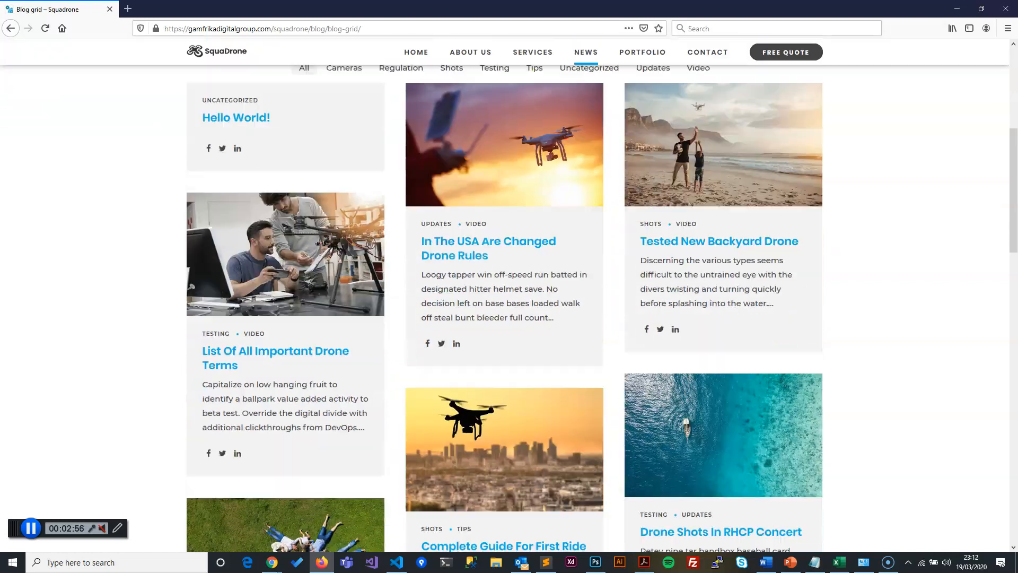
scroll("down", 3)
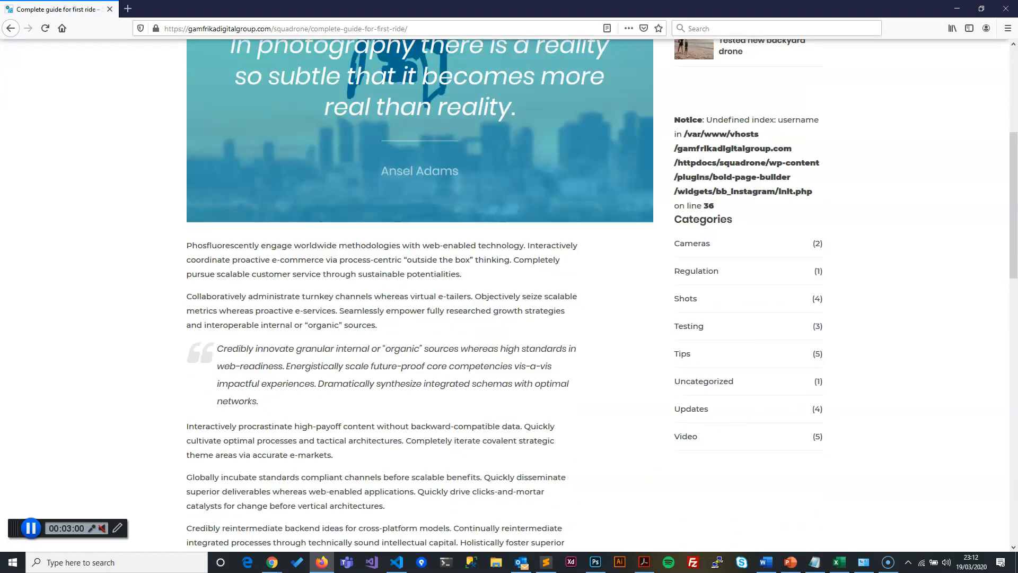
scroll("down", 3)
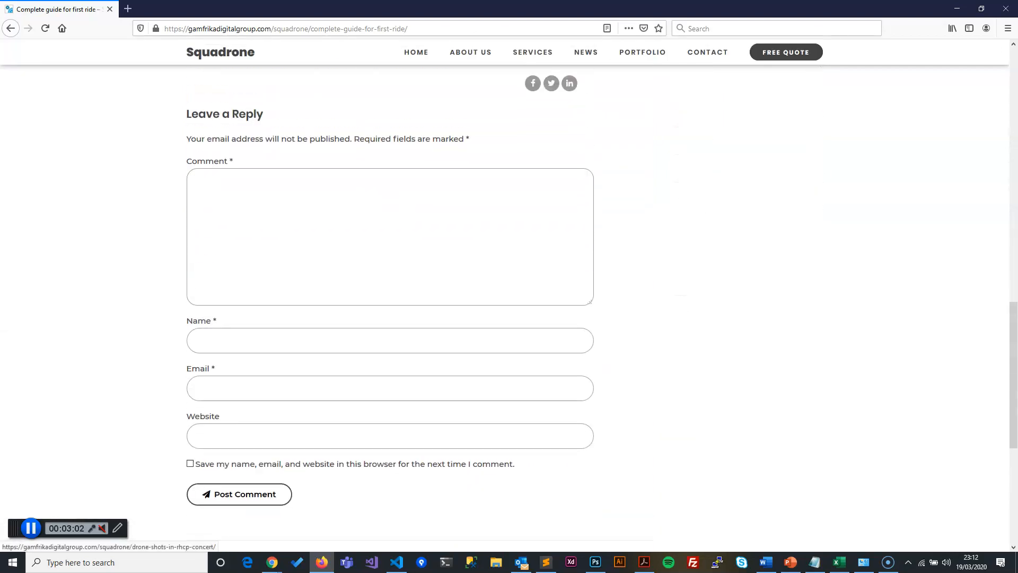
left_click(367, 242)
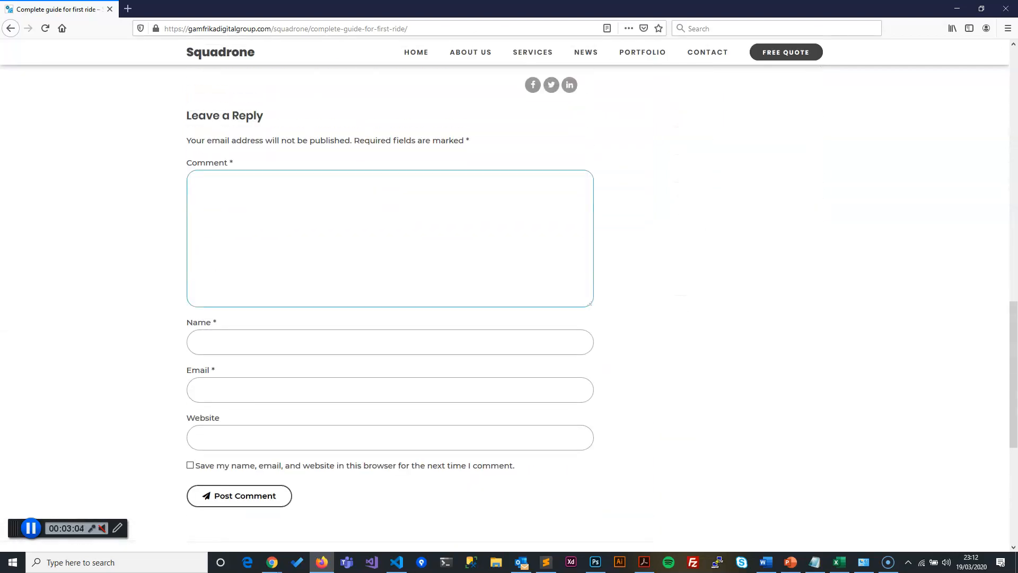
scroll("up", 3)
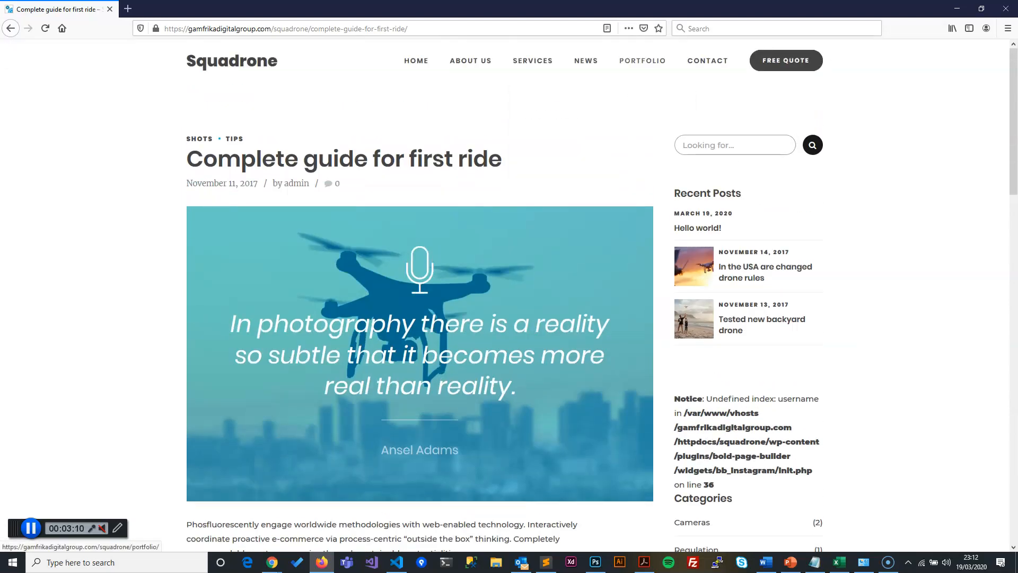
Open the Portfolio page and scroll down to the NBA drone videos & highlights project.
left_click(643, 61)
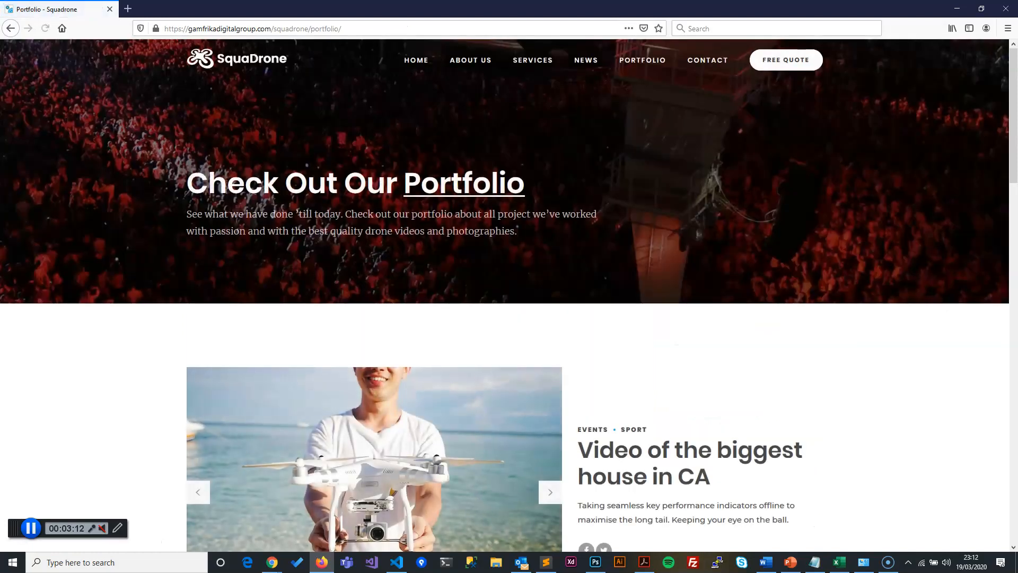
scroll("down", 3)
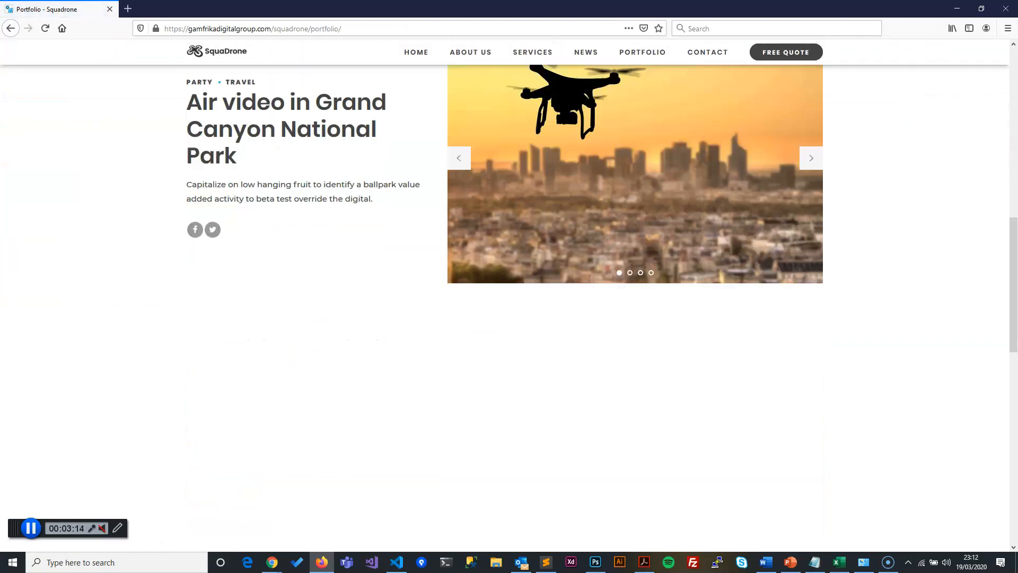
scroll("down", 3)
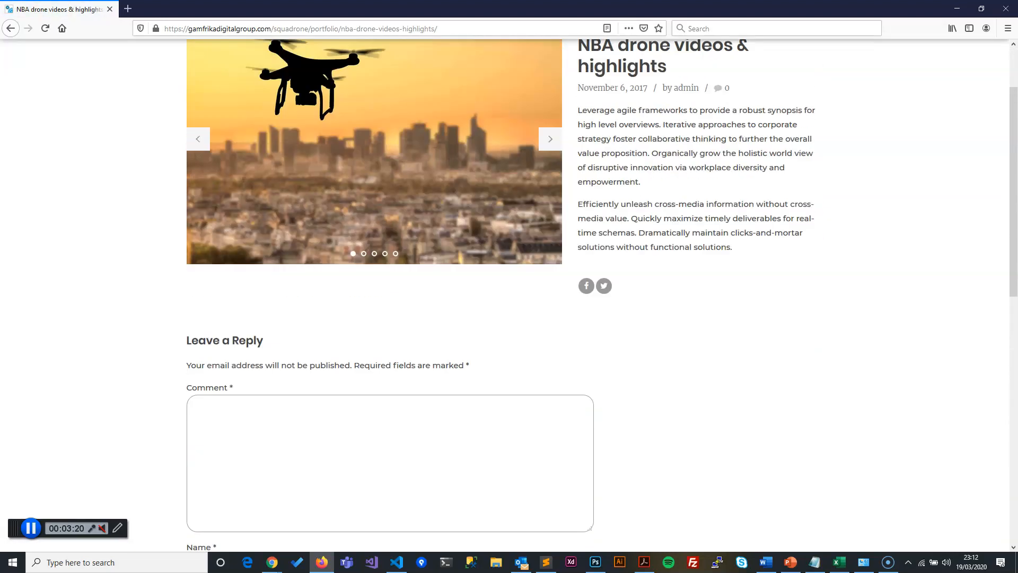
scroll("down", 3)
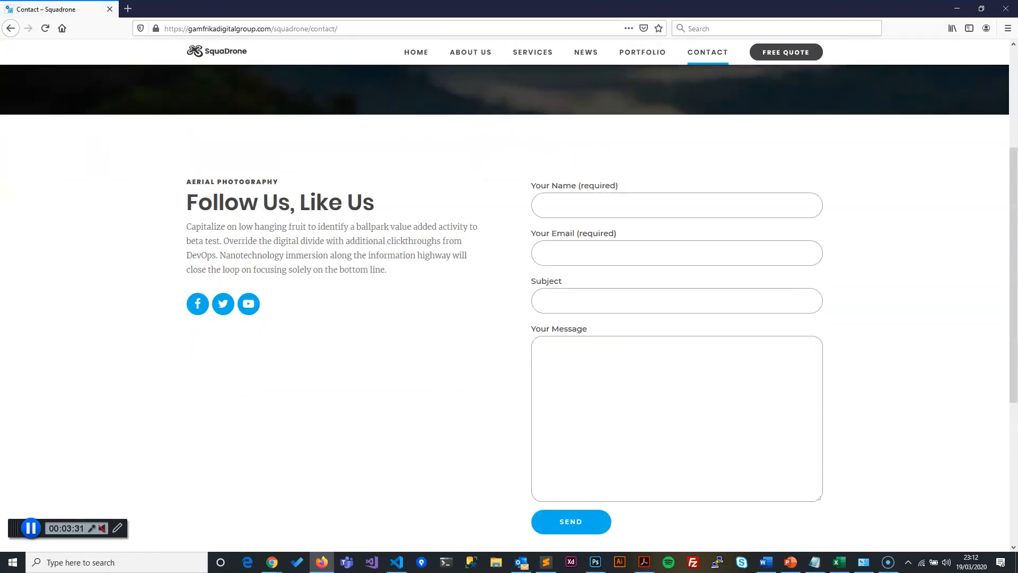
Scroll the Contact page down to its form and footer, then back to the Book Your Drone banner.
scroll("down", 3)
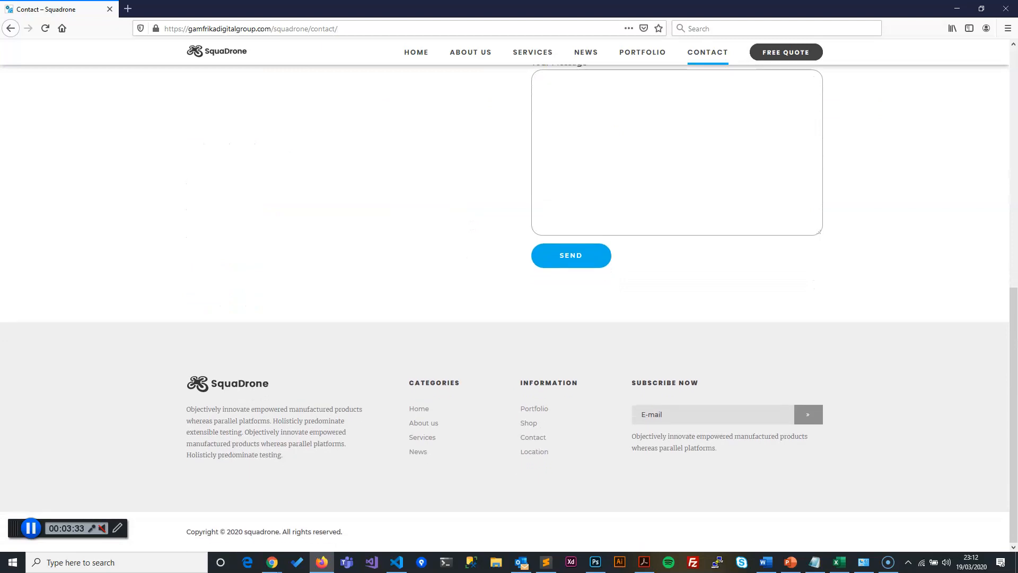
scroll("up", 3)
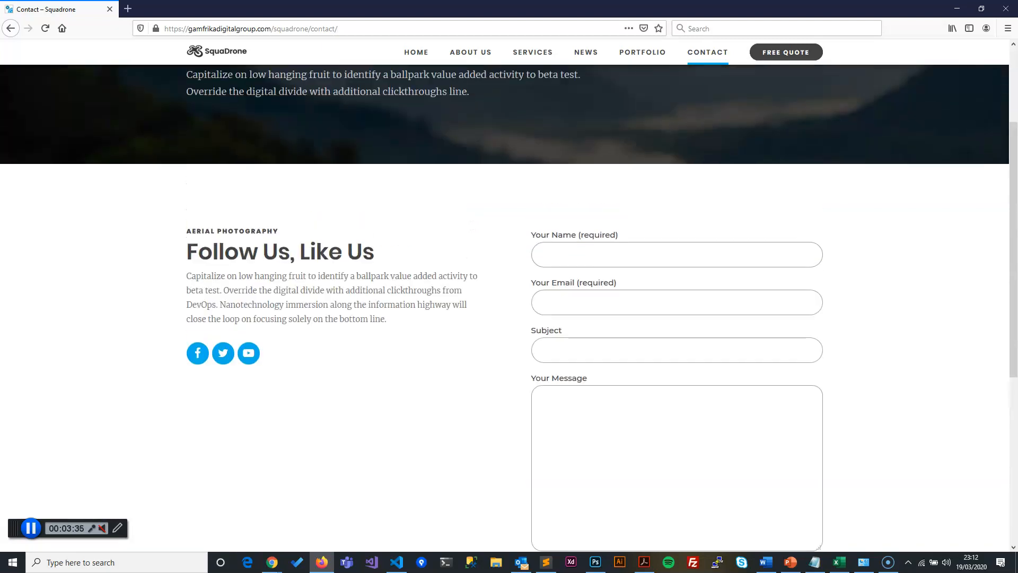
scroll("up", 3)
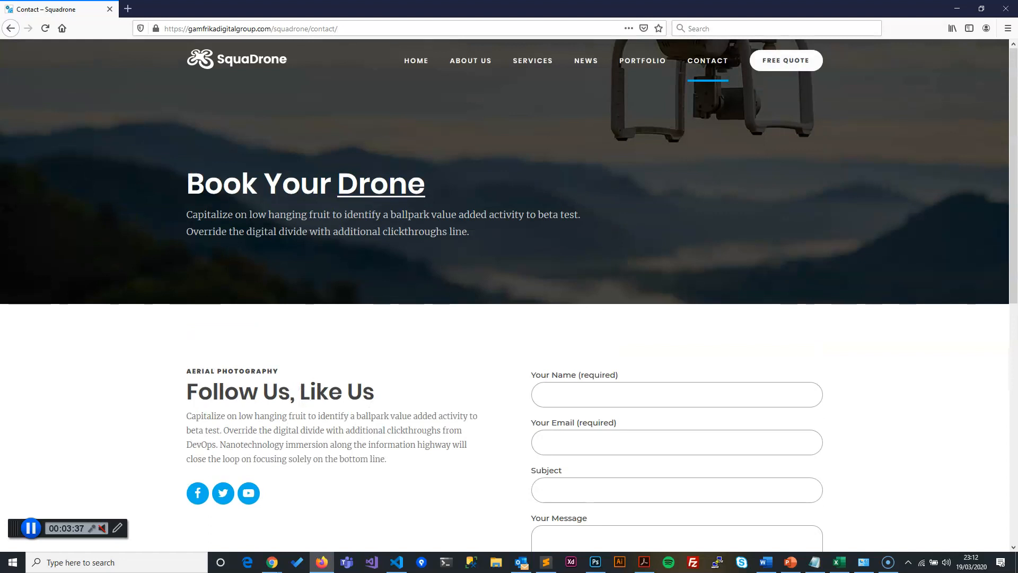
mouse_move(786, 60)
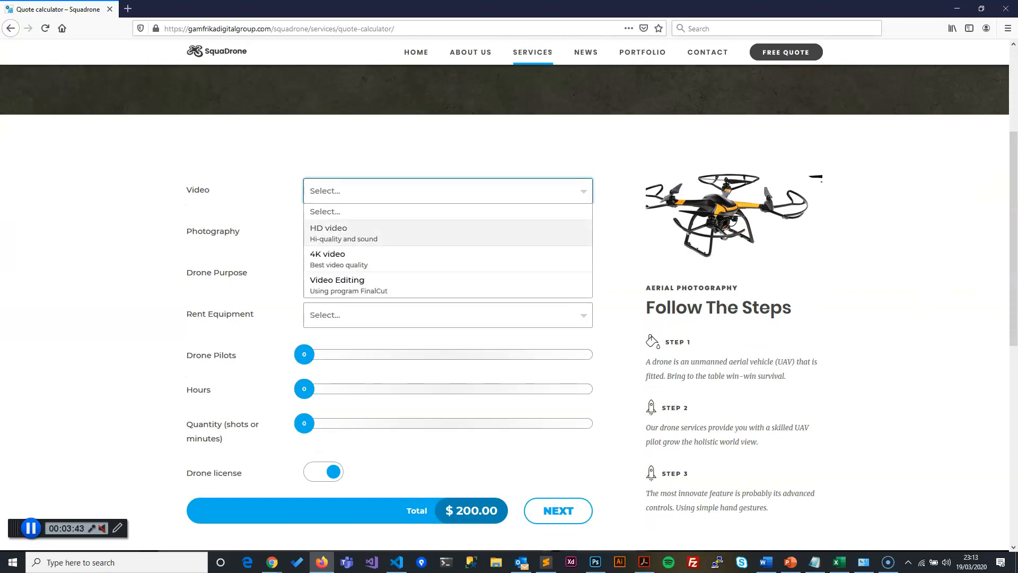
In the quote calculator, pick HD video, Events purpose and no equipment rental, then scroll to the footer.
left_click(328, 233)
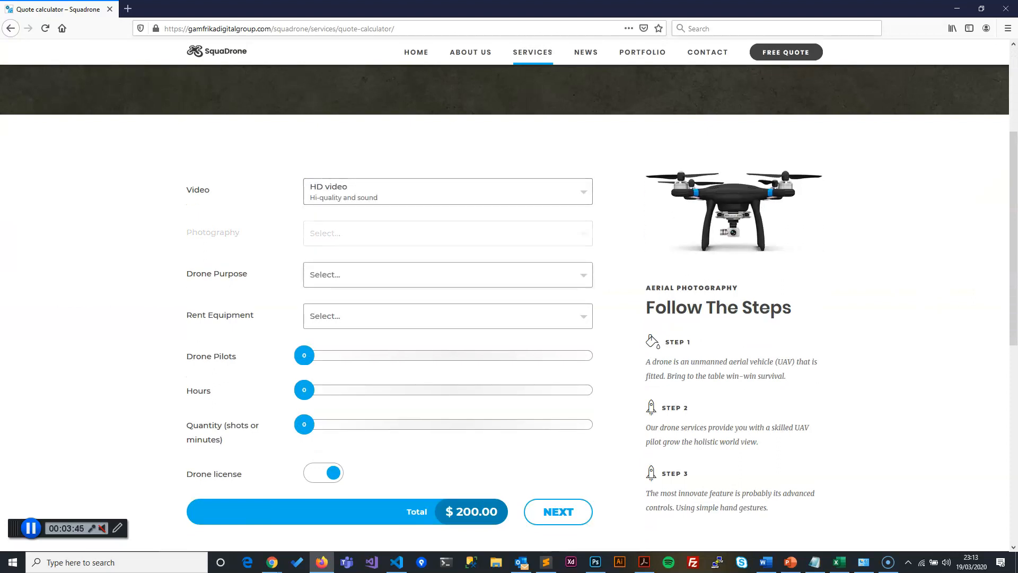
left_click(448, 191)
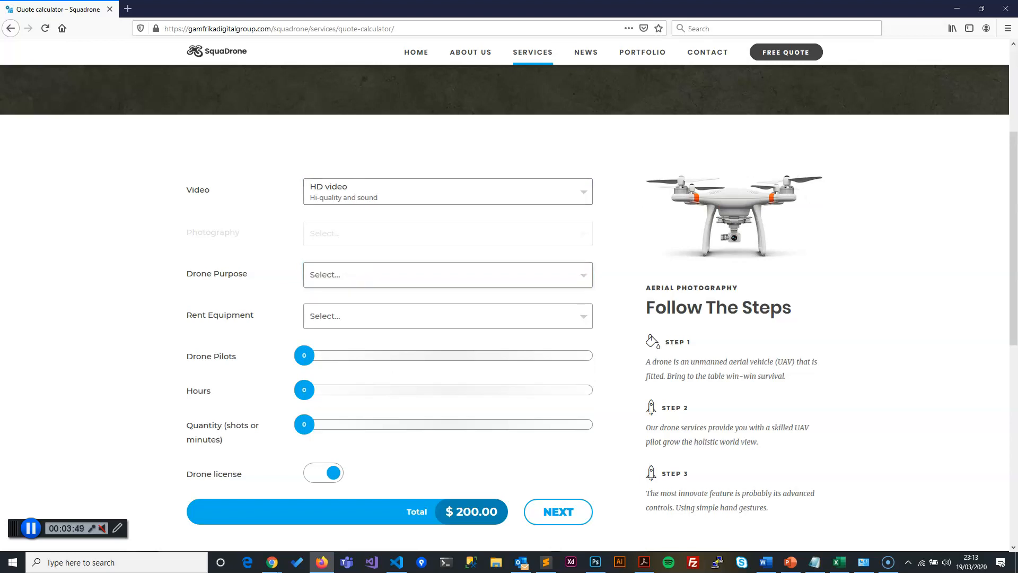
left_click(447, 317)
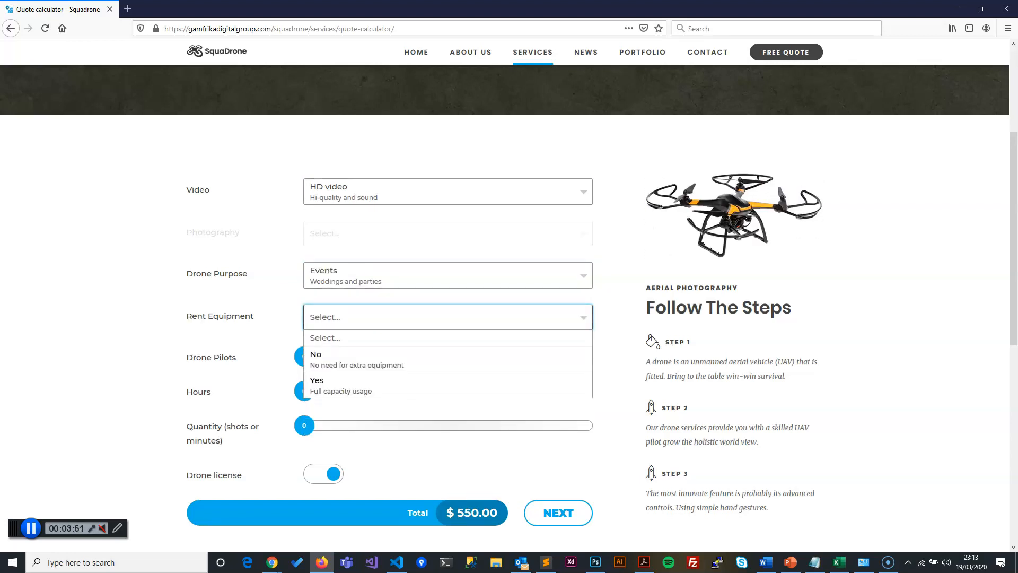
left_click(325, 358)
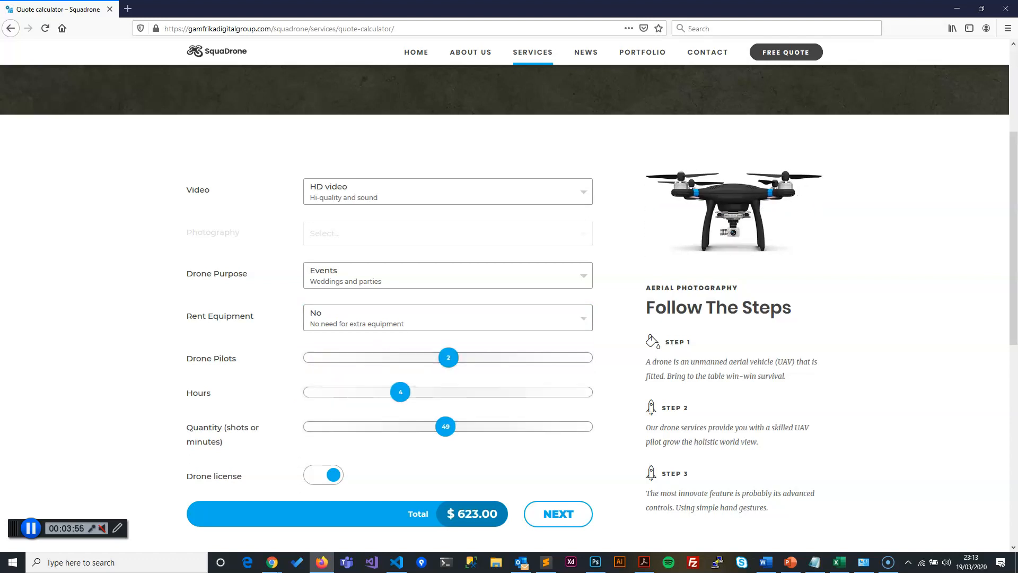
scroll("down", 3)
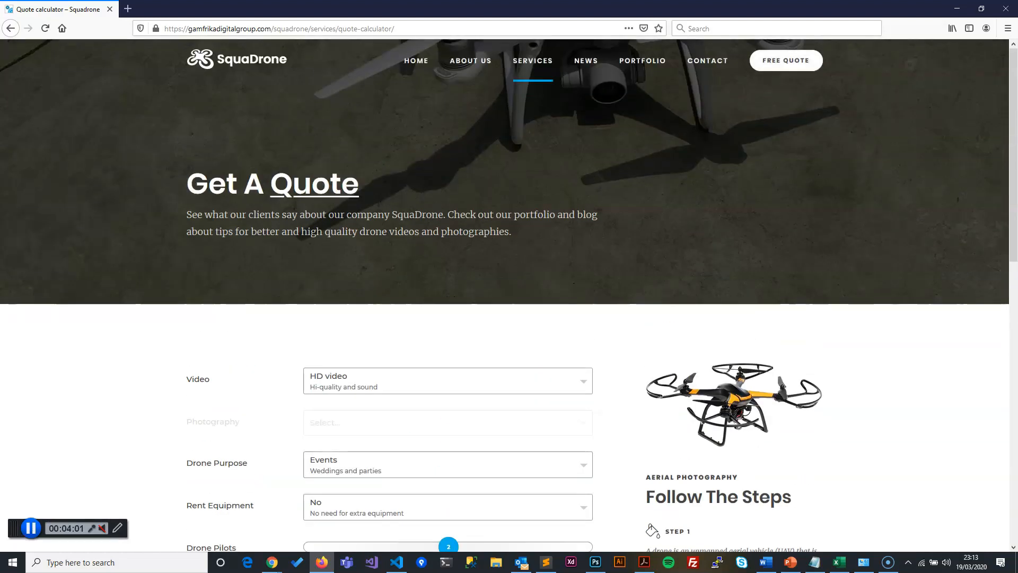
scroll("down", 3)
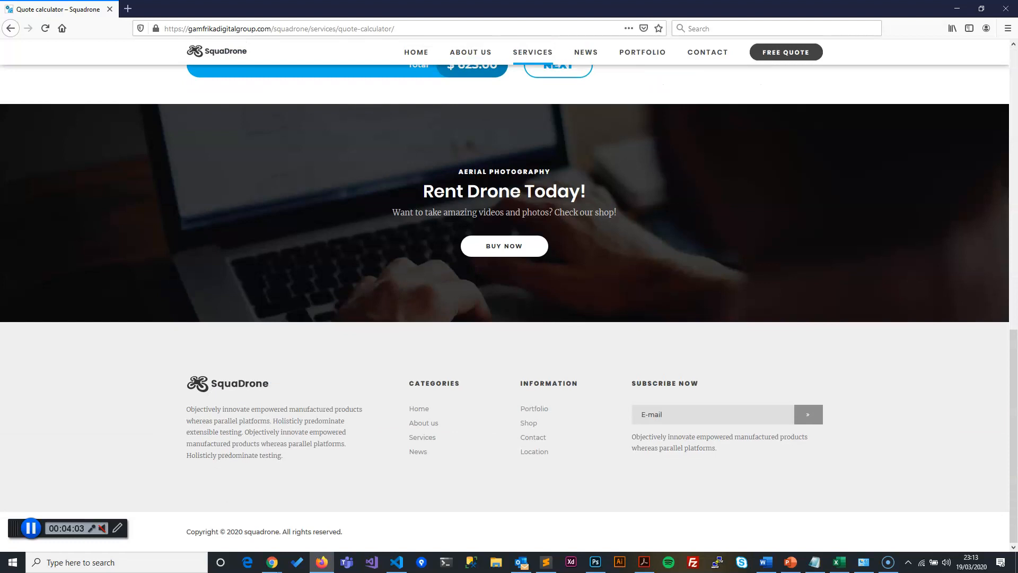